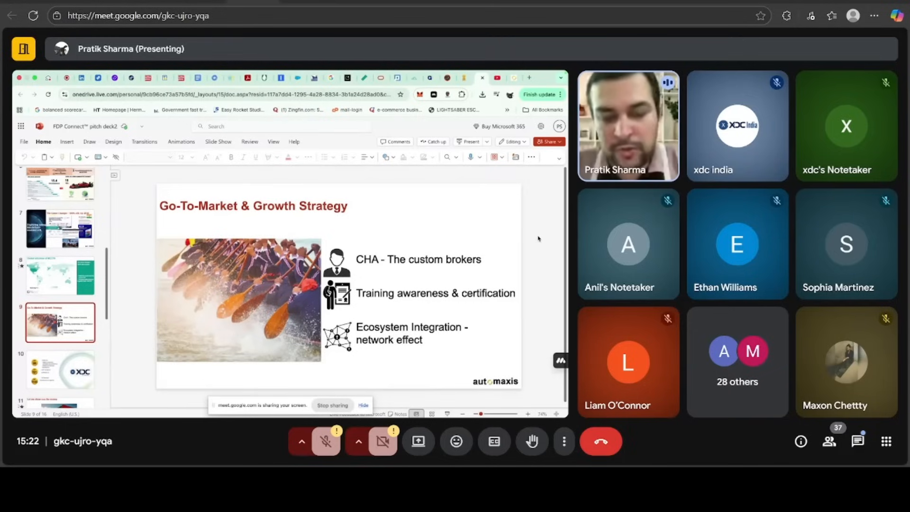
- Leave the pitch deck by opening a new blank tab in the shared Chrome window
left_click(61, 369)
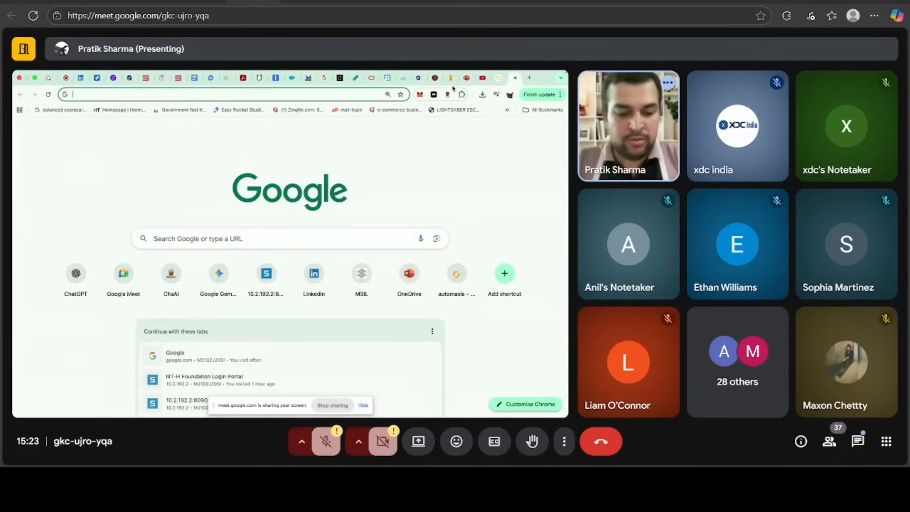
- Go to xdc.dev and open the FDP Connect Now Live launch post from notifications
type("xdc.dev")
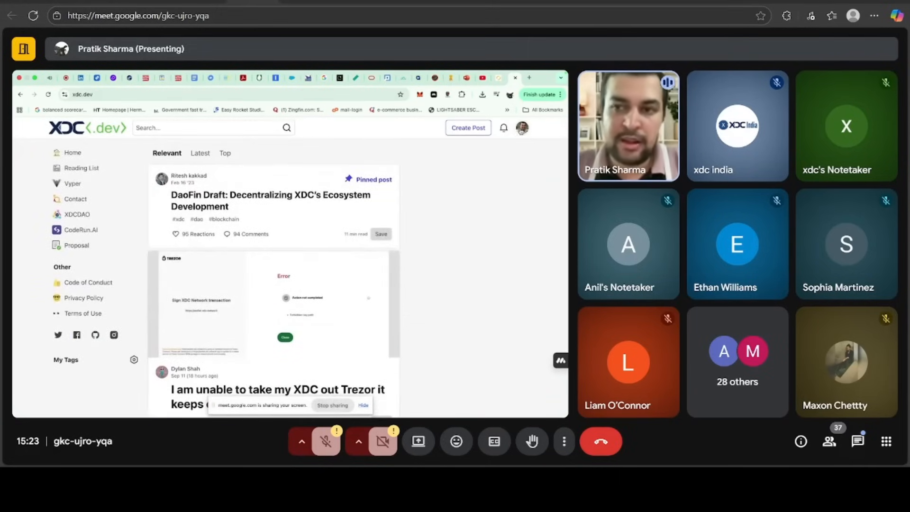
left_click(504, 128)
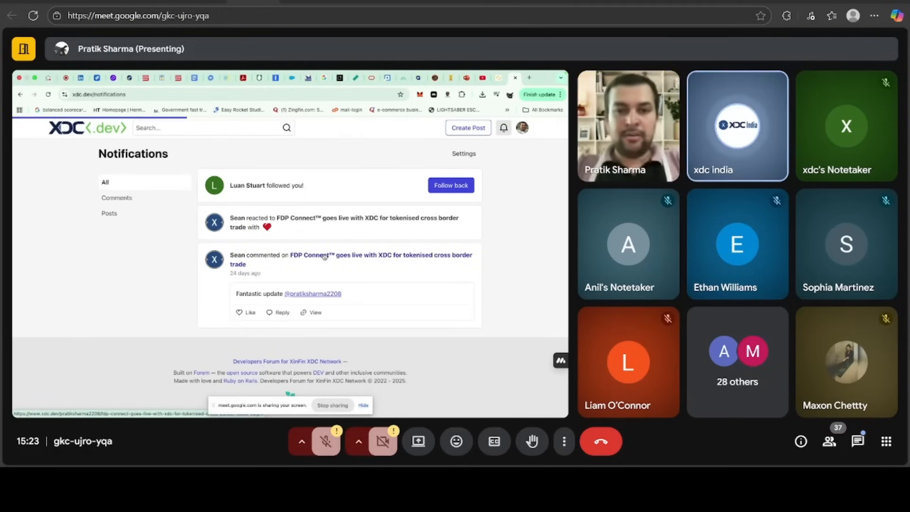
left_click(324, 255)
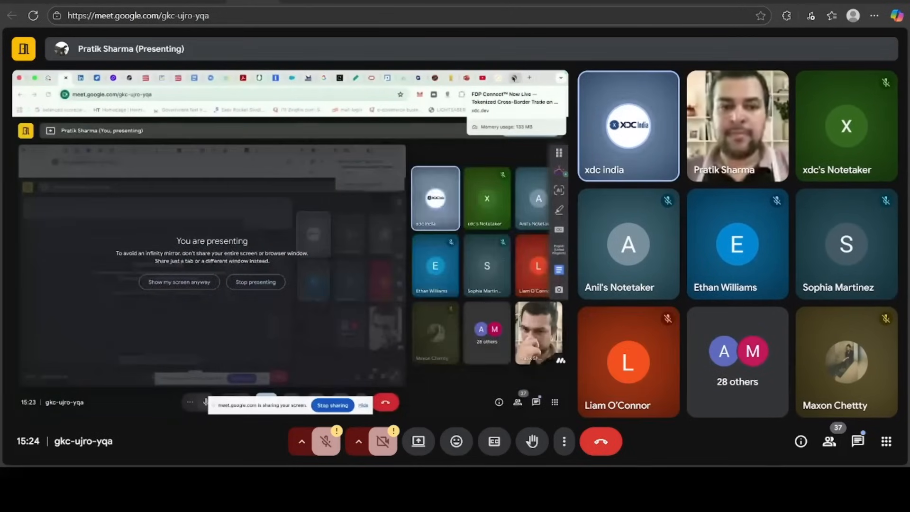
left_click(180, 282)
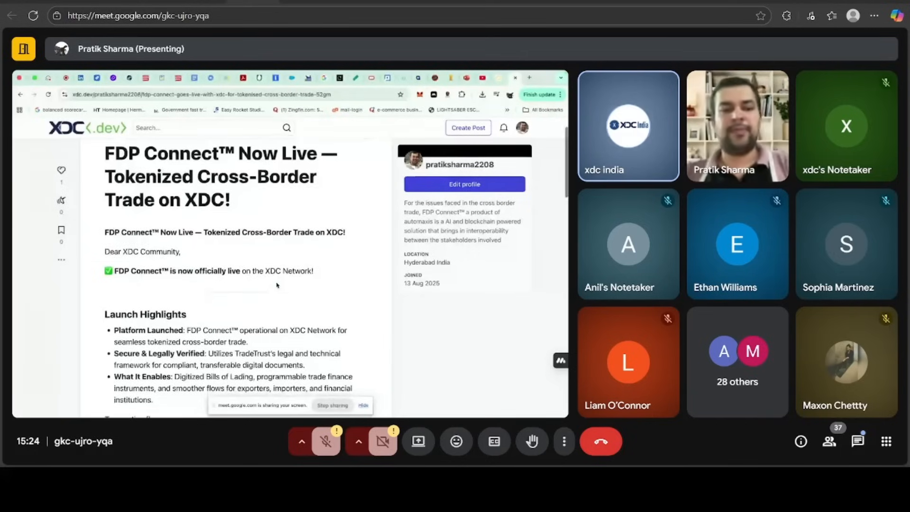
- Scroll the launch post down to its Transaction flow diagram
scroll("down", 3)
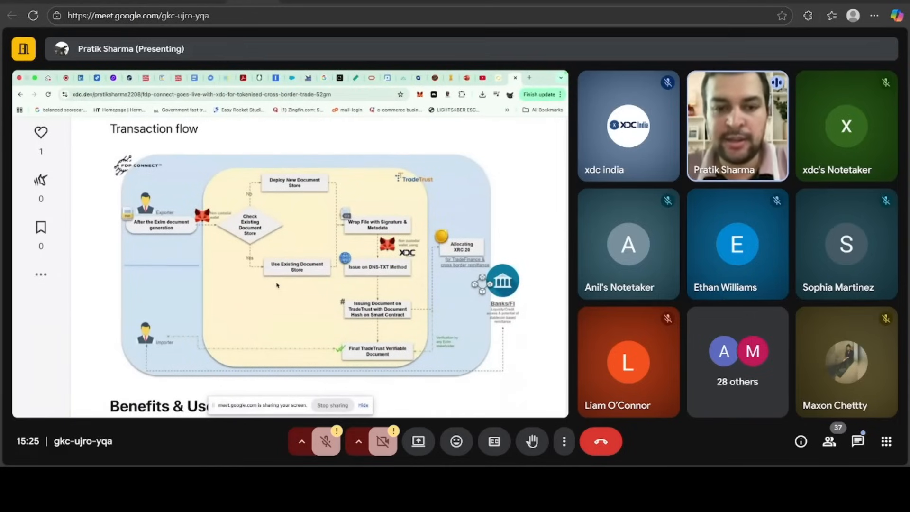
mouse_move(191, 291)
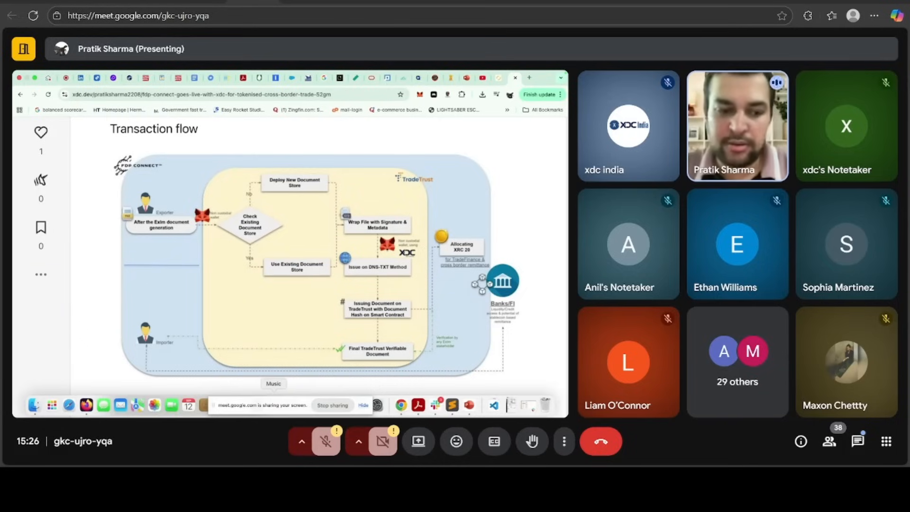
- Scroll to the post's Benefits & Use Cases before switching to the DOC-991 document set
scroll("down", 3)
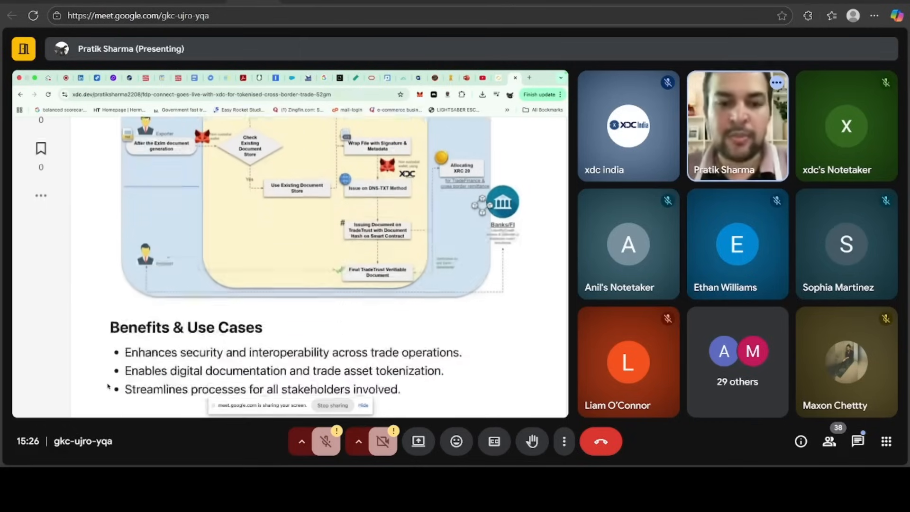
scroll("down", 3)
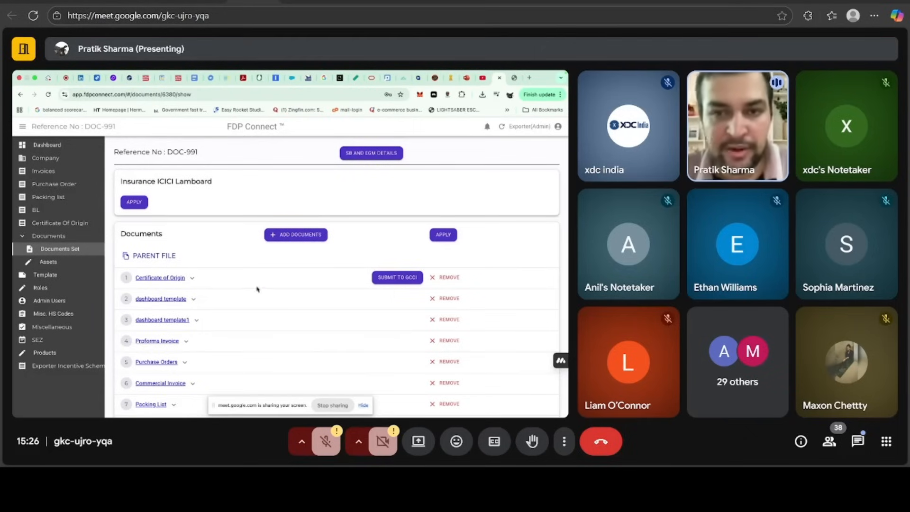
- Reach the bottom of the DOC-991 documents page and open the Share Documents dialog
scroll("down", 3)
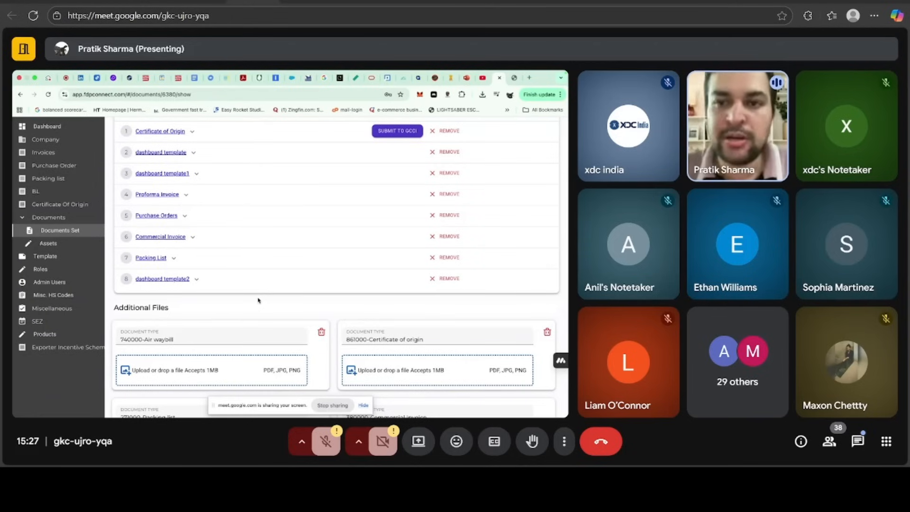
scroll("down", 3)
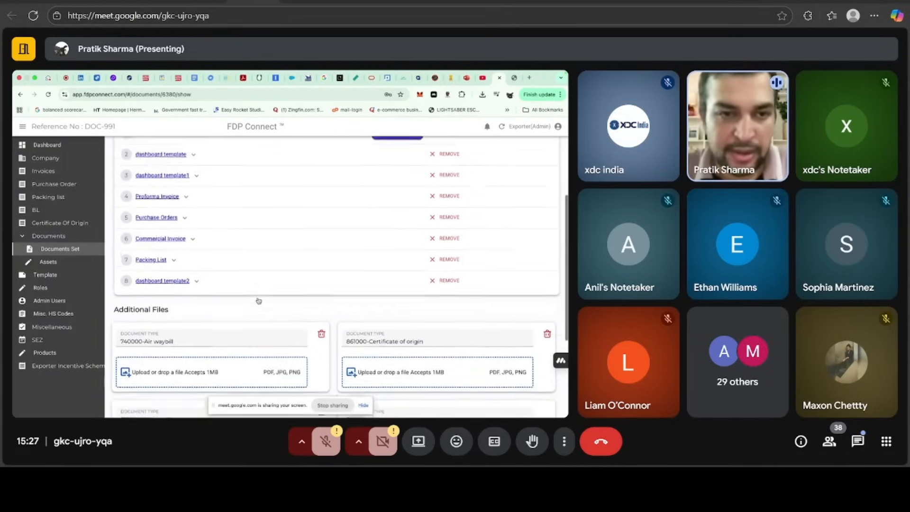
scroll("down", 3)
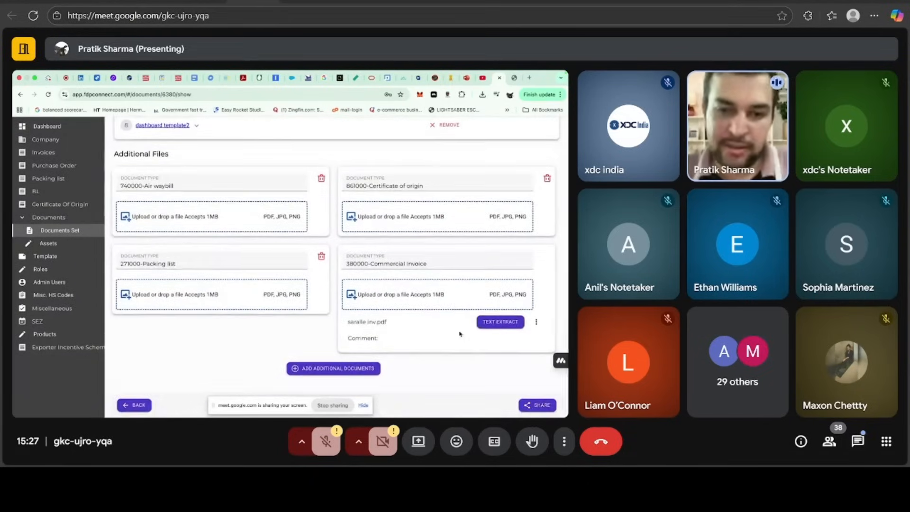
left_click(538, 405)
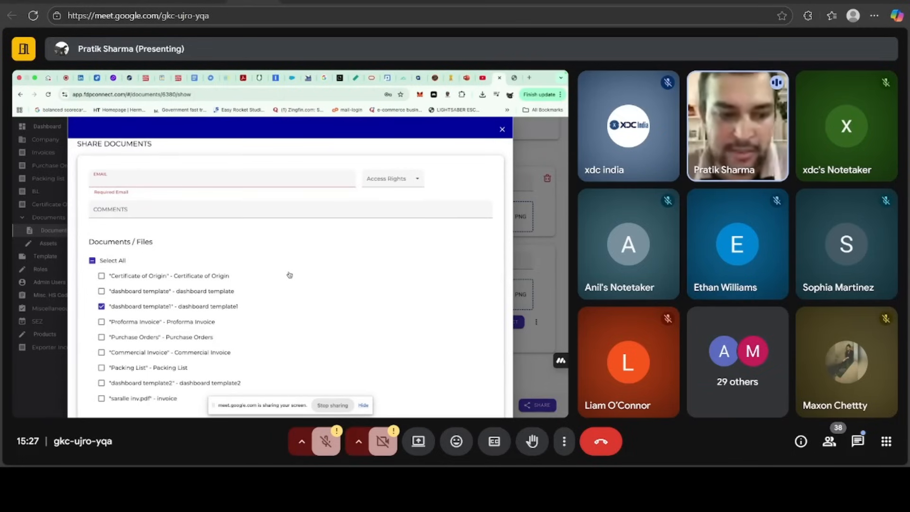
- Select only the Certificate of Origin and share it with TradeTrust
scroll("down", 3)
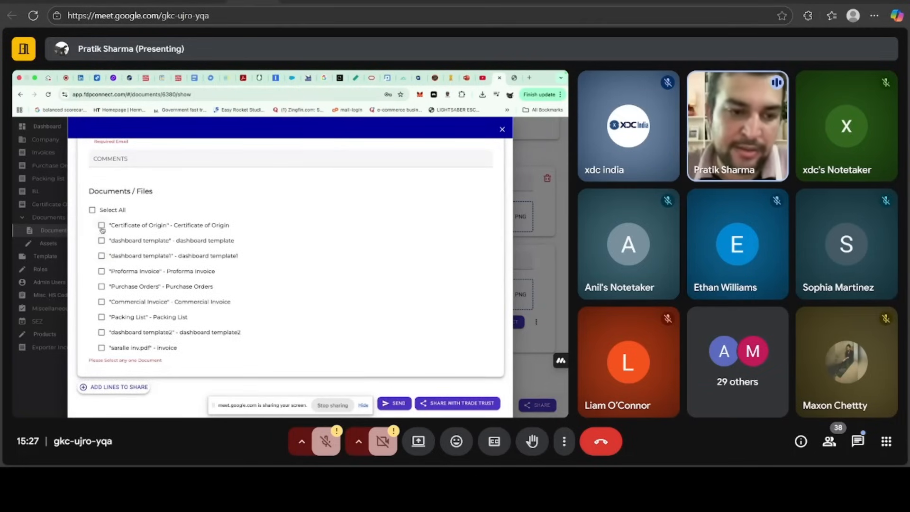
left_click(101, 226)
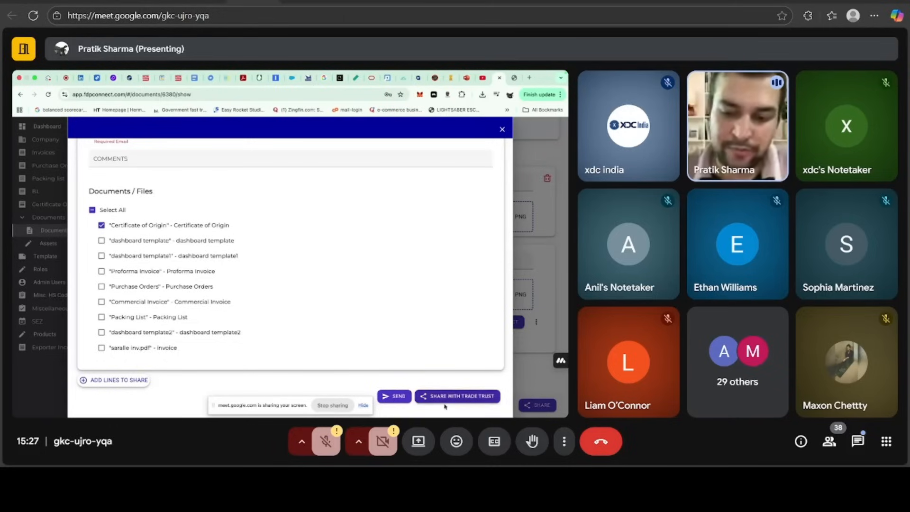
left_click(458, 396)
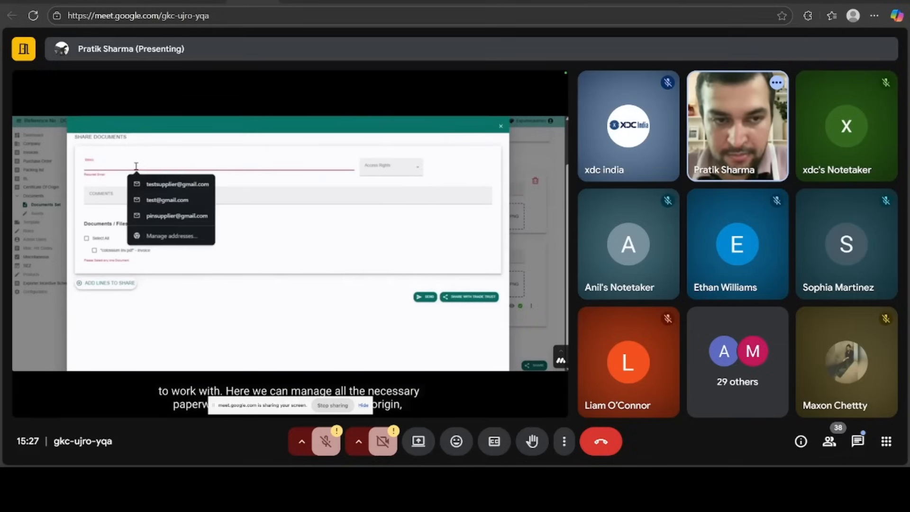
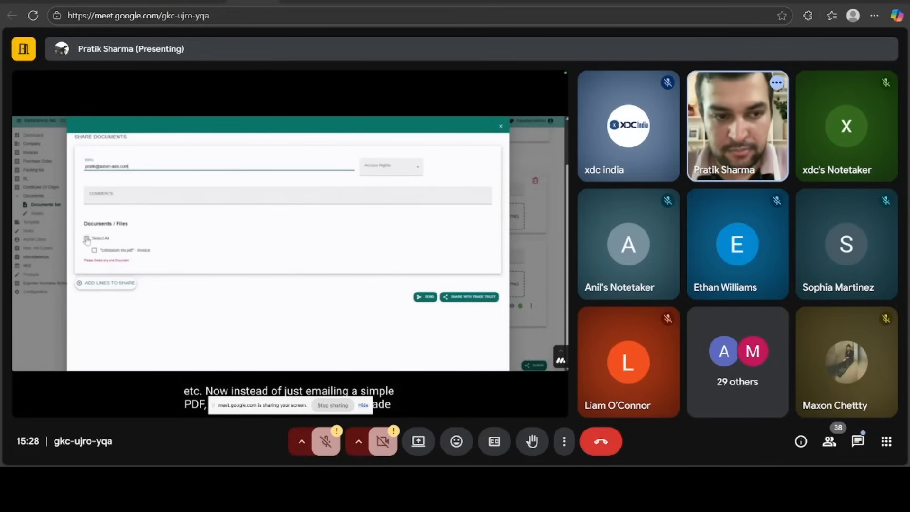
- Enter recipient 'pratik' and tick Select All to include the unsigned PDF in the share
left_click(88, 239)
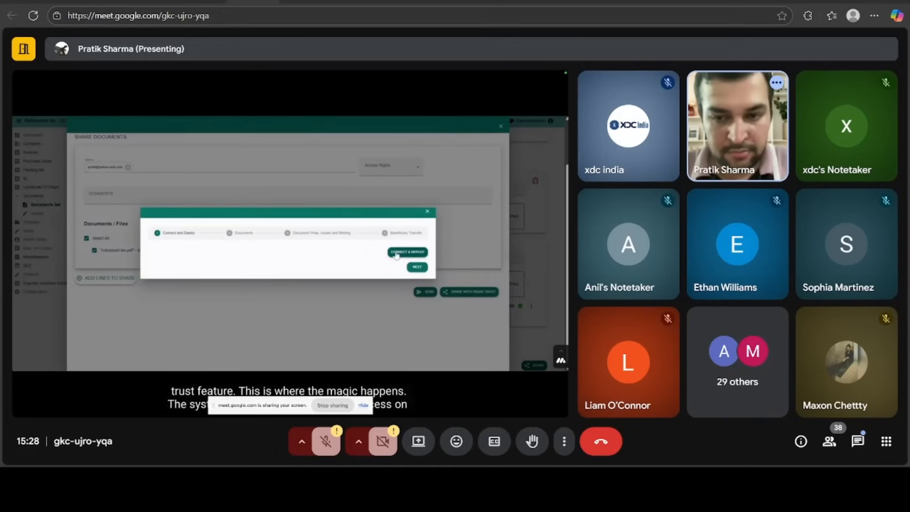
- Connect and deploy the contract, confirm the deploy, Issue and Mint MetaMask transactions, and continue
left_click(407, 252)
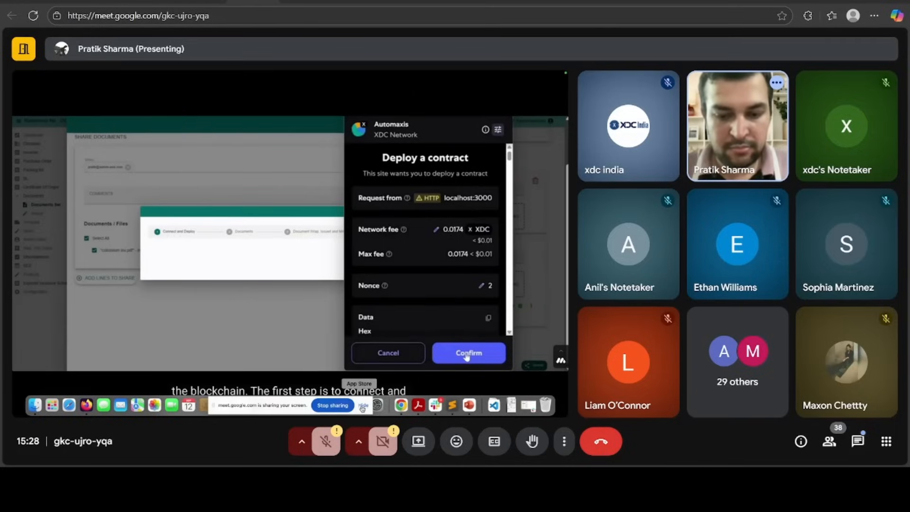
left_click(469, 353)
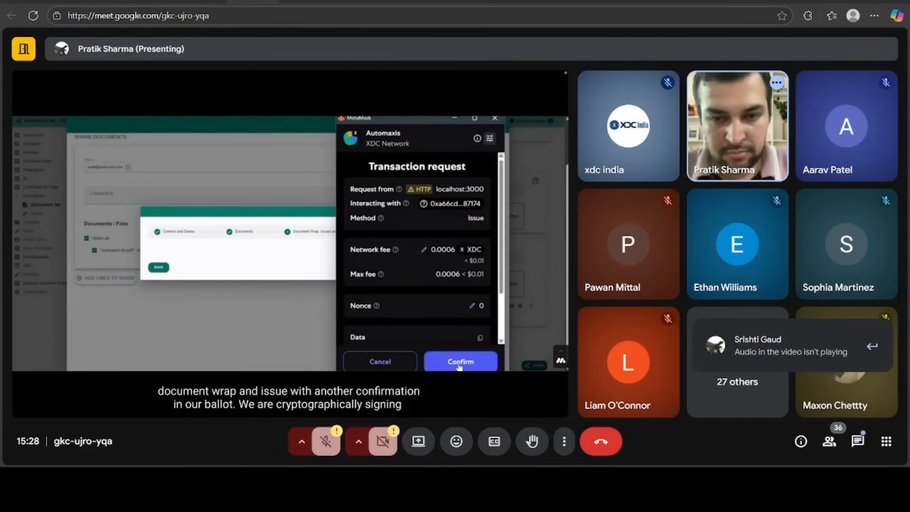
left_click(461, 361)
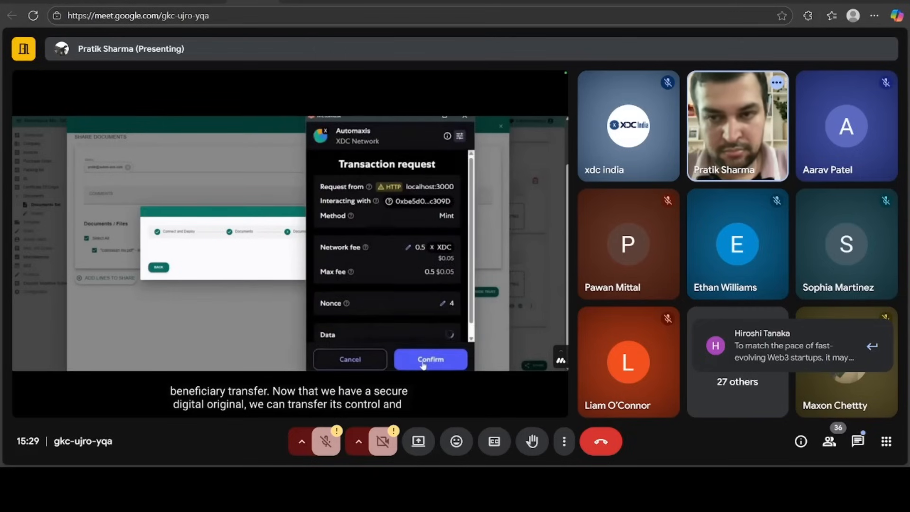
left_click(431, 360)
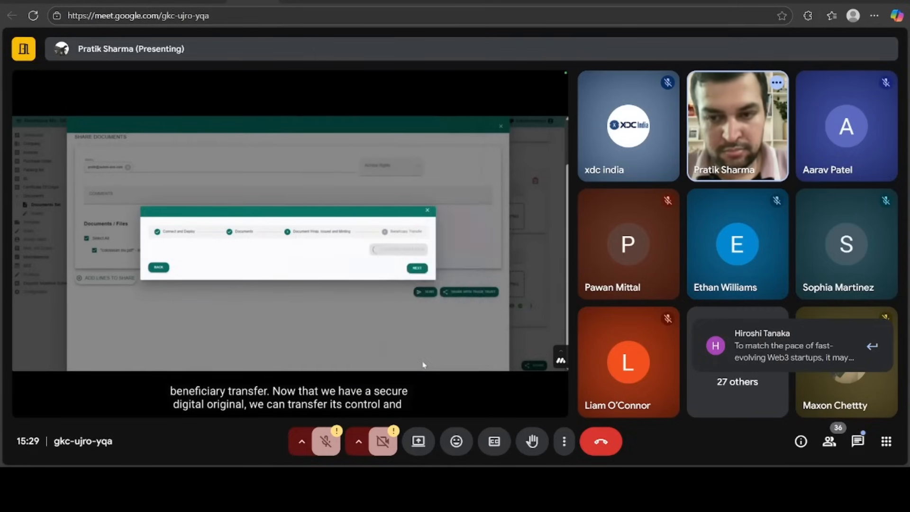
left_click(417, 269)
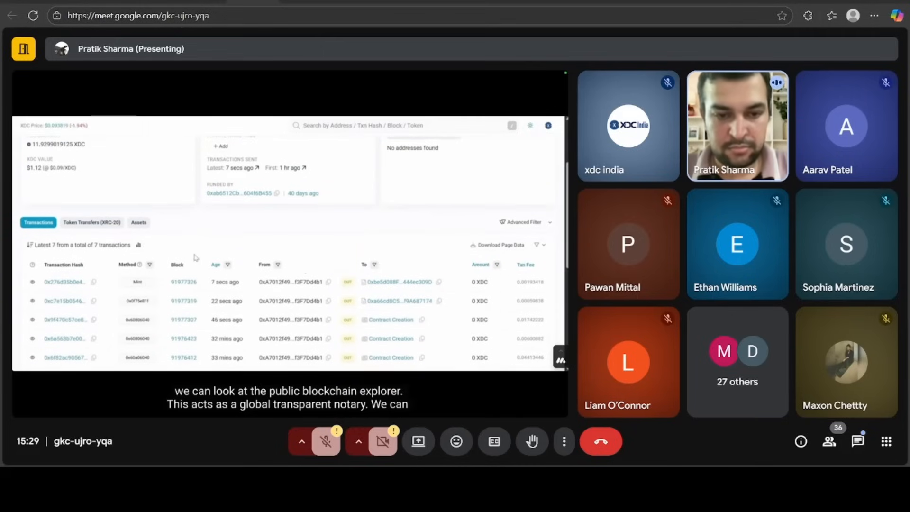
mouse_move(397, 283)
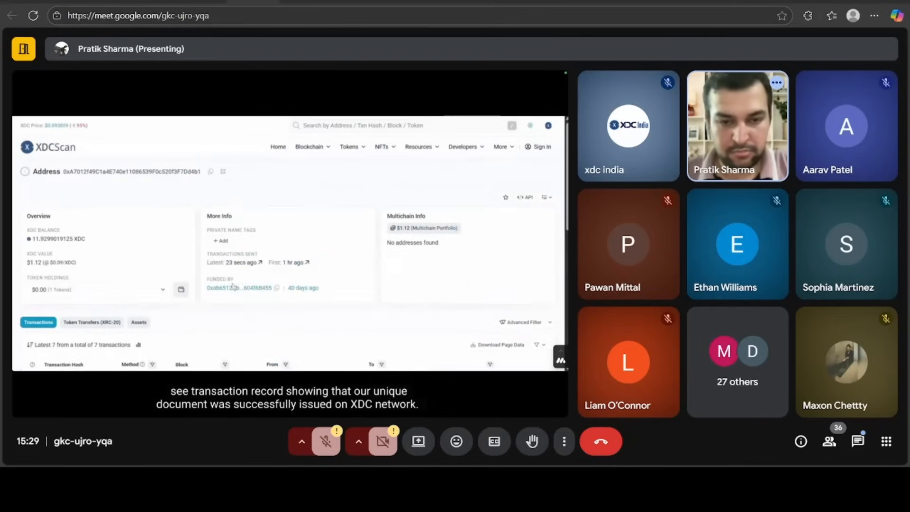
- On XDCScan, open the Mint contract, the FDP Token tracker, and the mint transaction's details
scroll("down", 3)
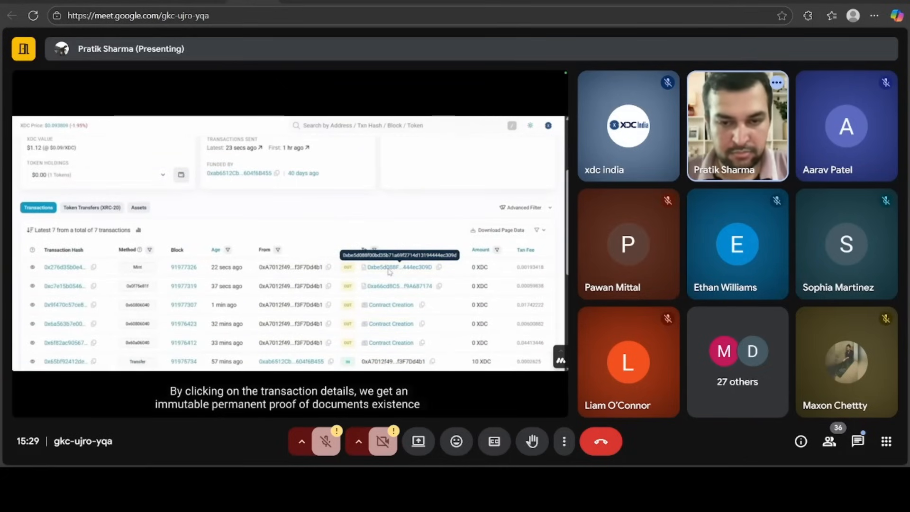
left_click(399, 268)
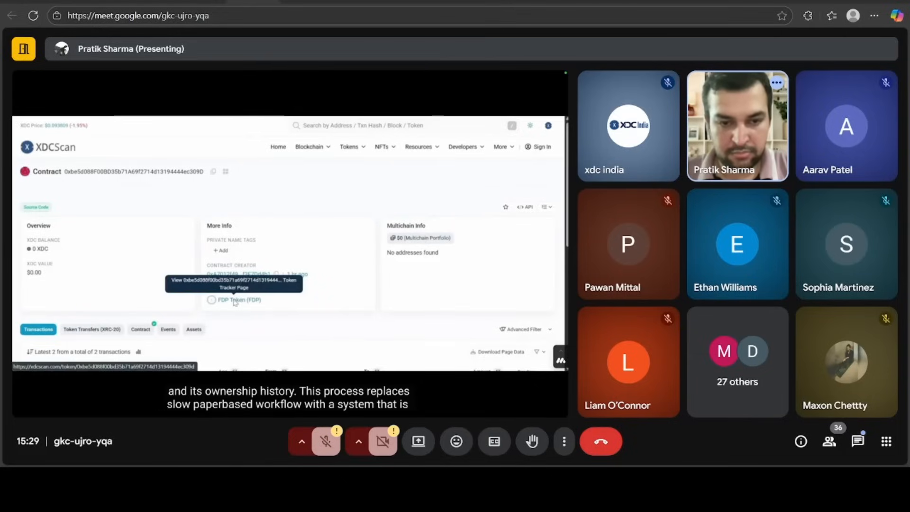
left_click(239, 300)
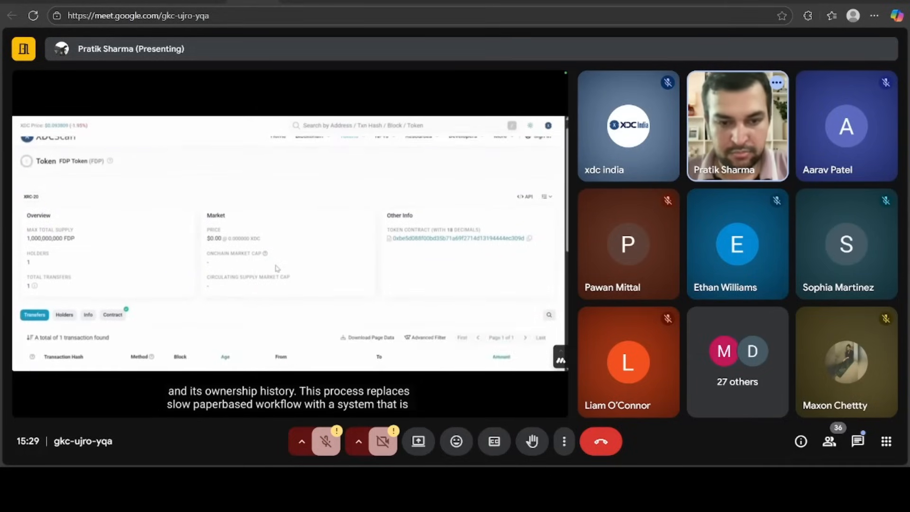
scroll("down", 3)
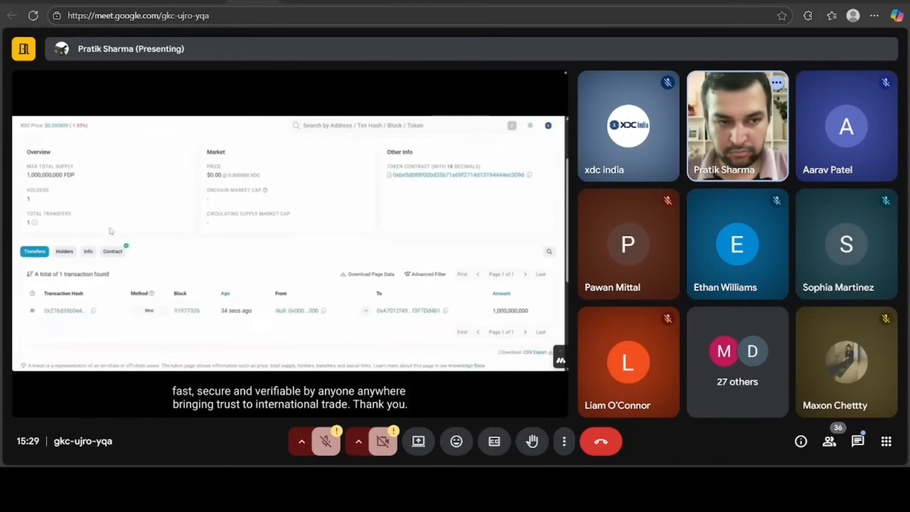
mouse_move(57, 310)
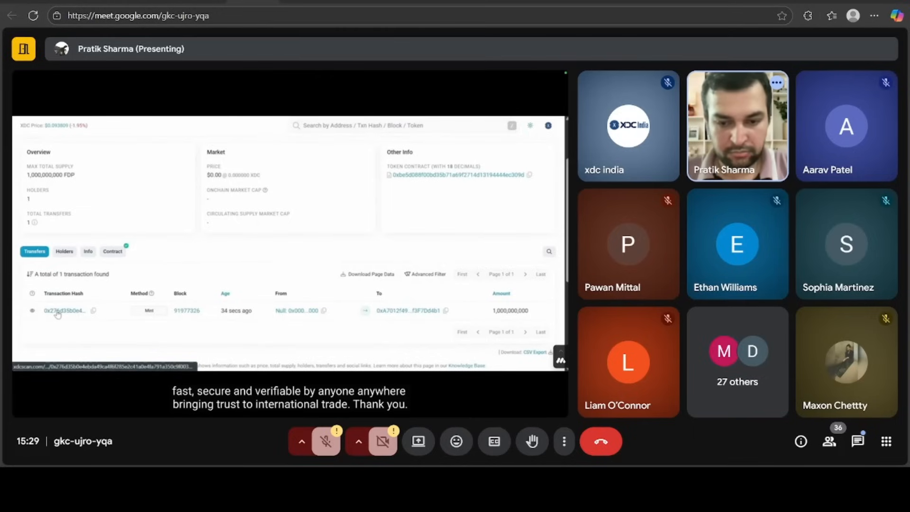
left_click(62, 310)
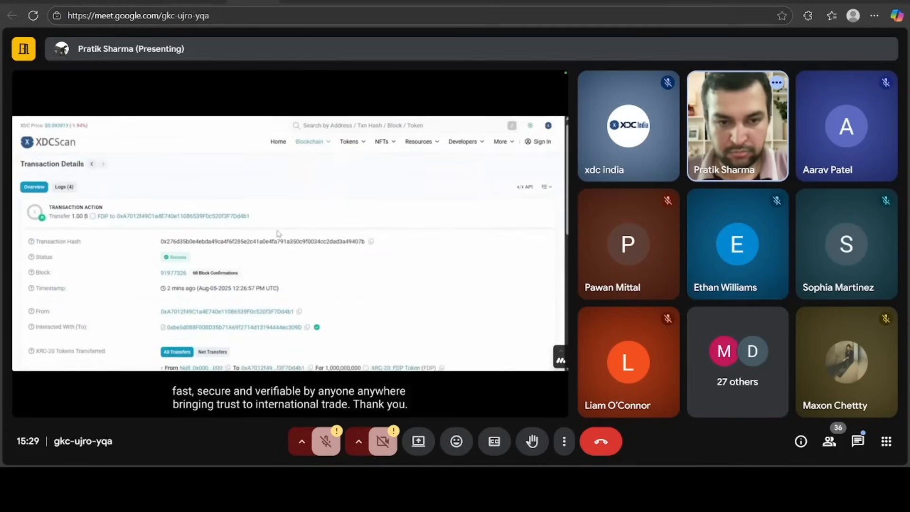
scroll("down", 3)
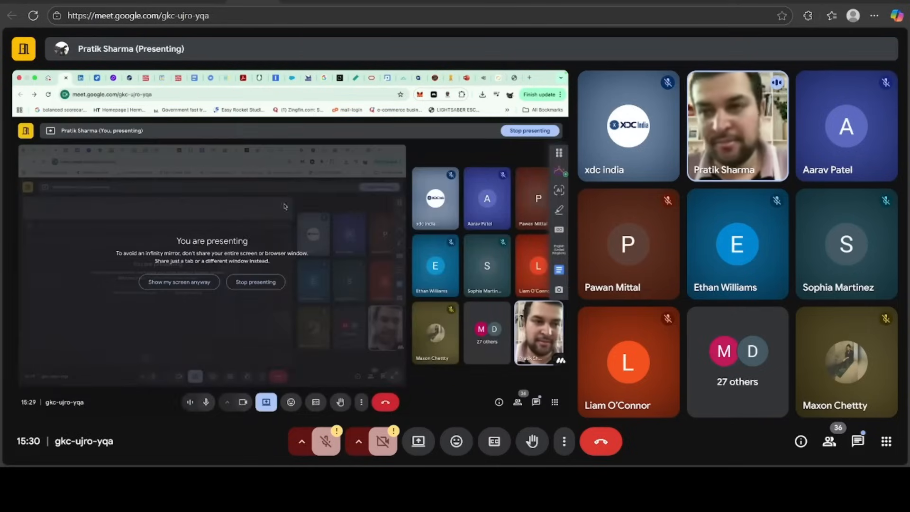
- Stop presenting so Meet shows only participant tiles
left_click(256, 283)
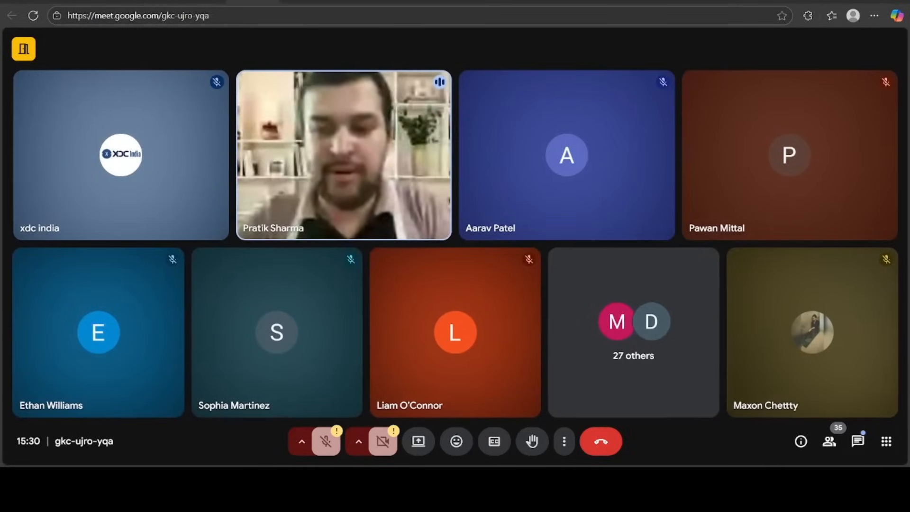